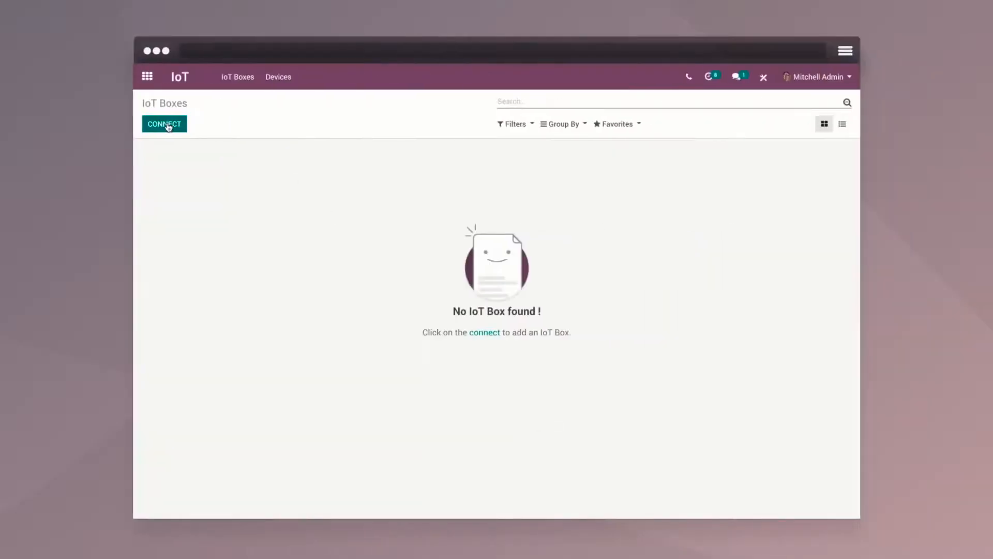
# Connect the scanned IoT box so its cameras, footswitches, calipers and label printer are listed
pyautogui.click(164, 123)
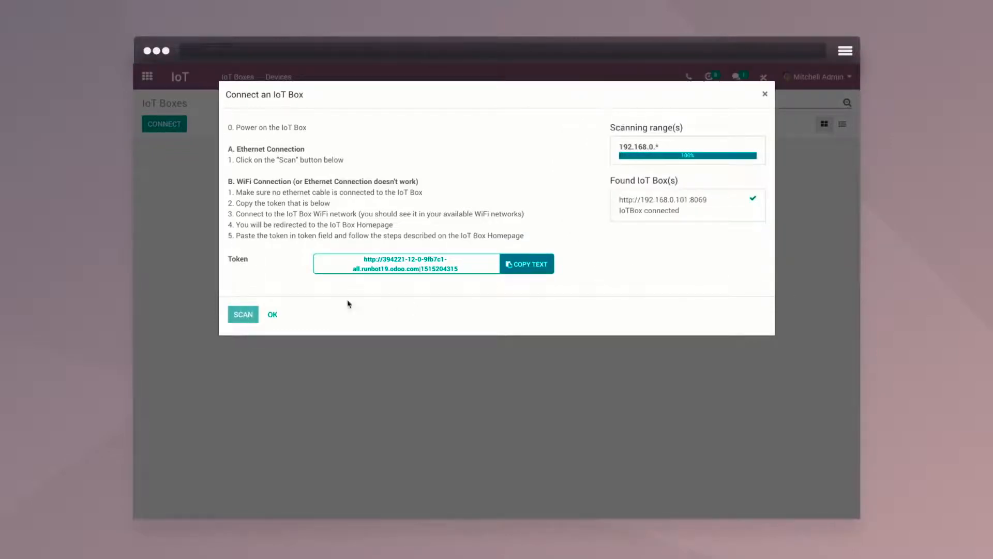
pyautogui.click(272, 314)
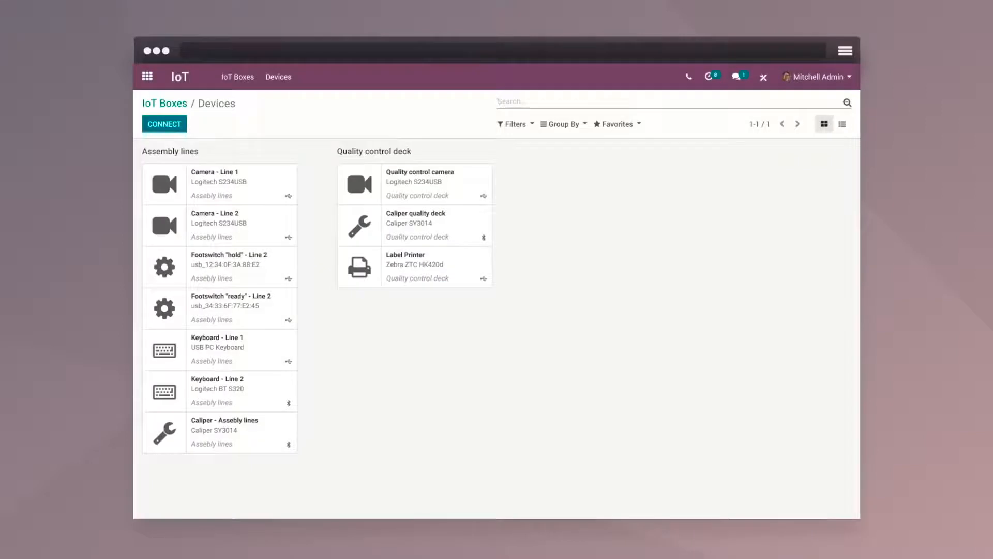
# Locate QCP00012 'Measure the Angle' under Table (MTO) in Quality Control Points and view it
pyautogui.click(309, 77)
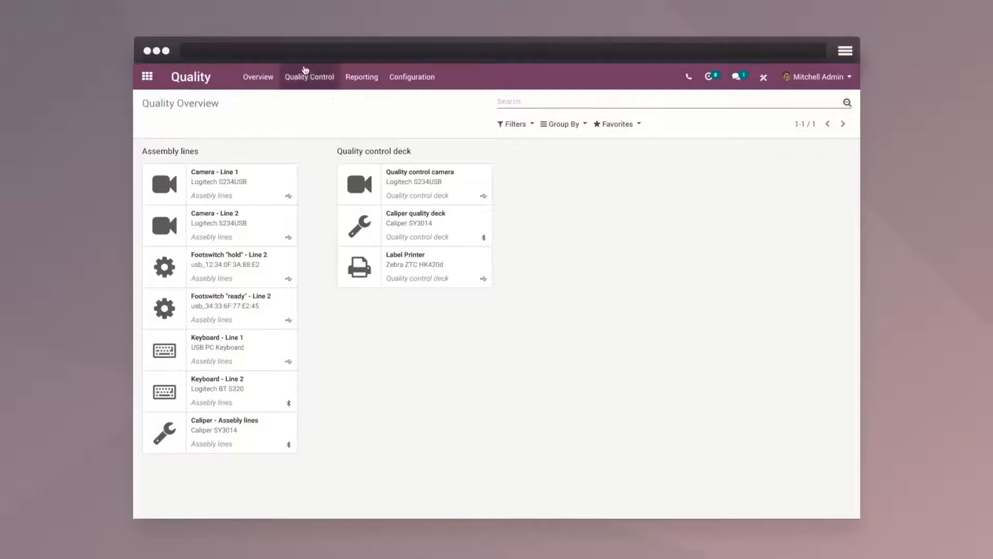
pyautogui.click(310, 77)
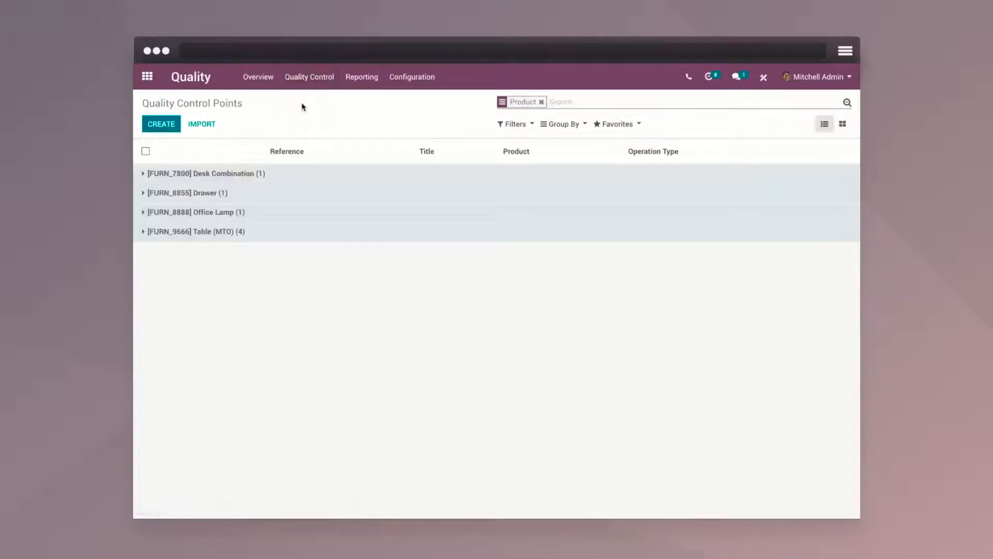
pyautogui.click(193, 231)
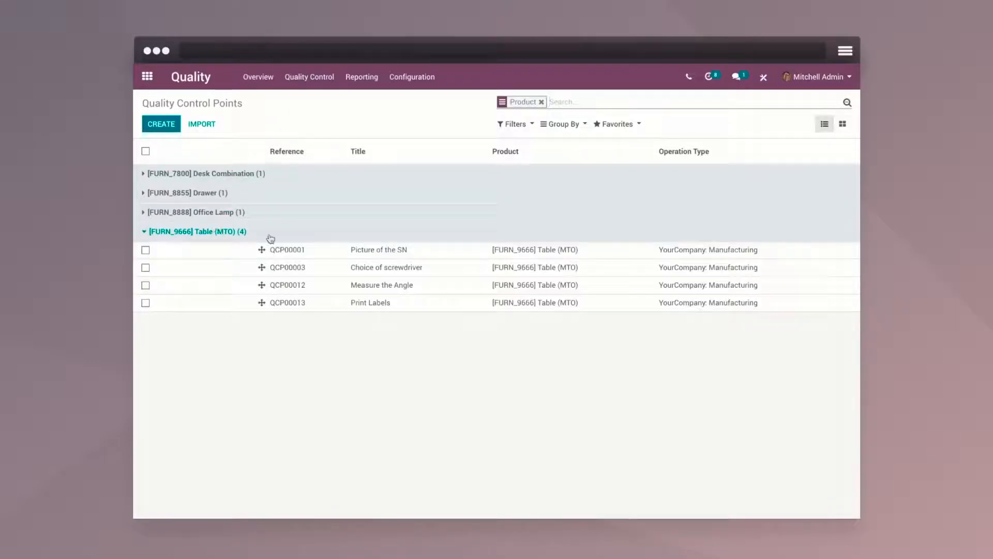
pyautogui.click(381, 285)
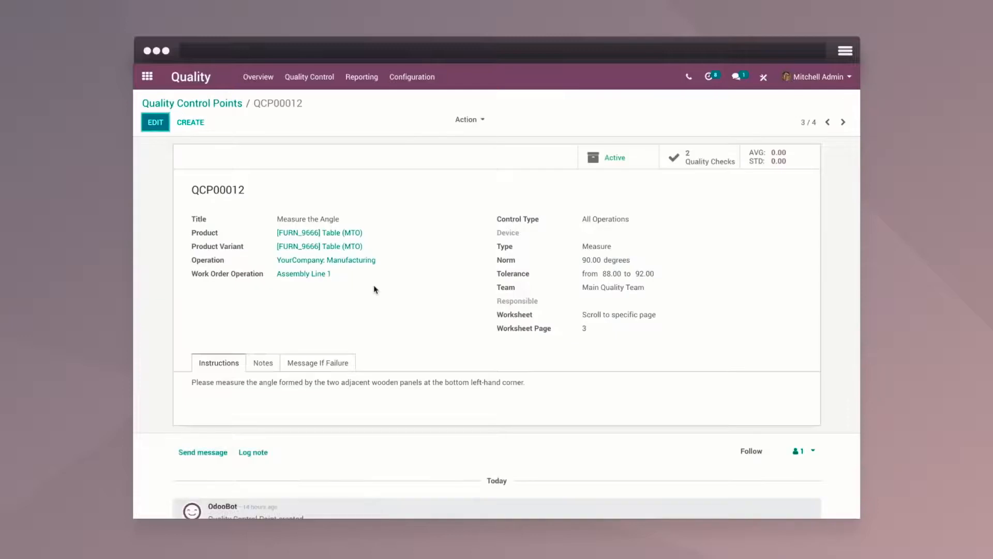
# Assign the [raspberrypi] SY295 caliper as the control point's device, then go to Manufacturing work centers
pyautogui.click(155, 122)
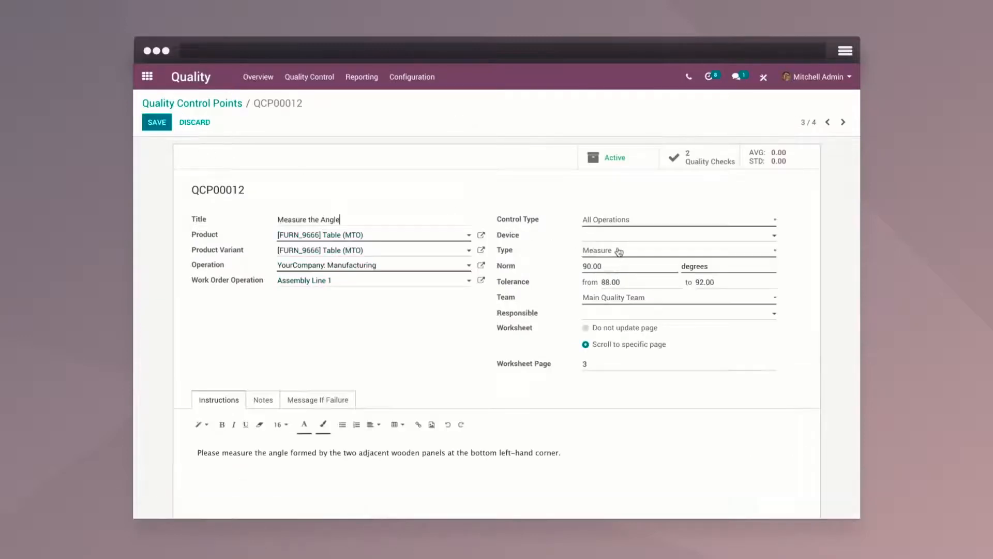
pyautogui.click(677, 235)
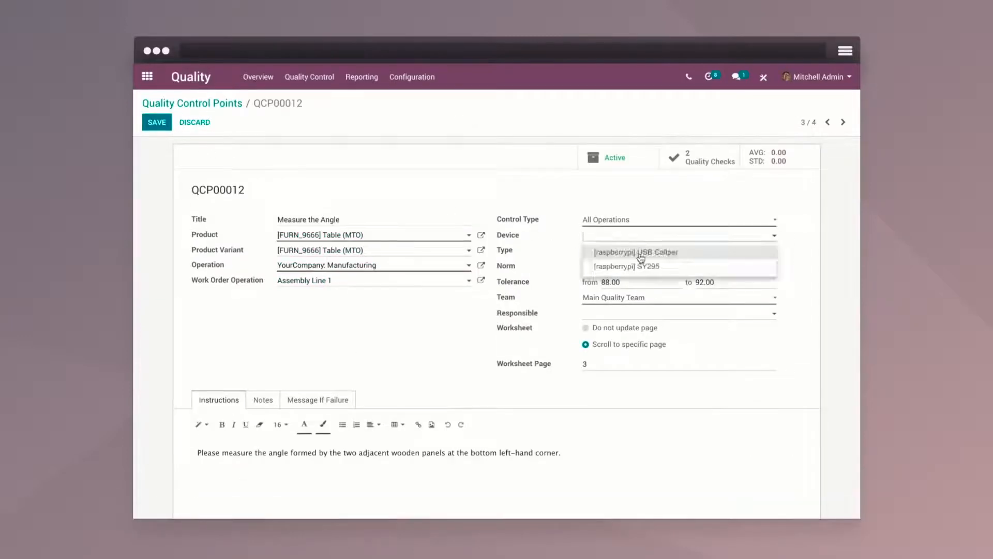
pyautogui.click(628, 265)
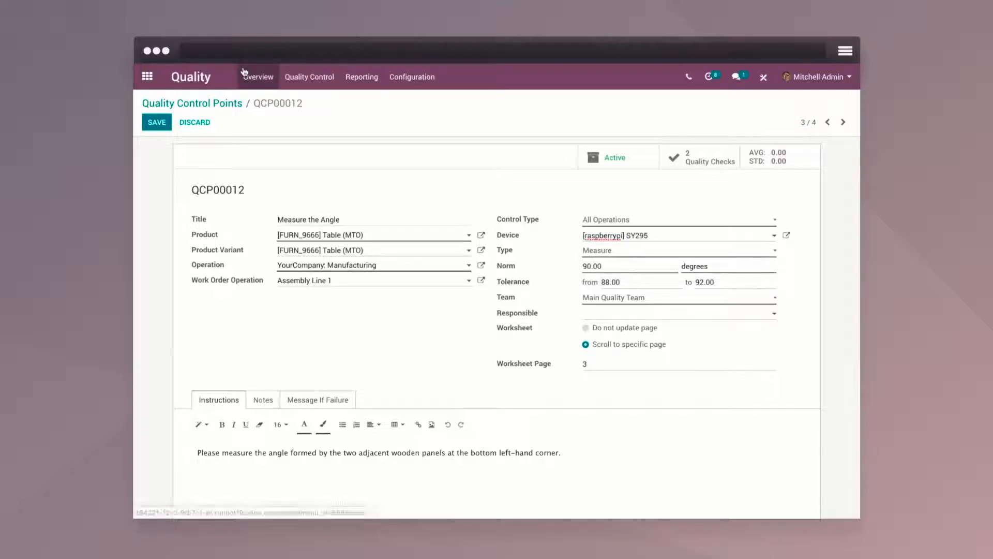
pyautogui.click(156, 122)
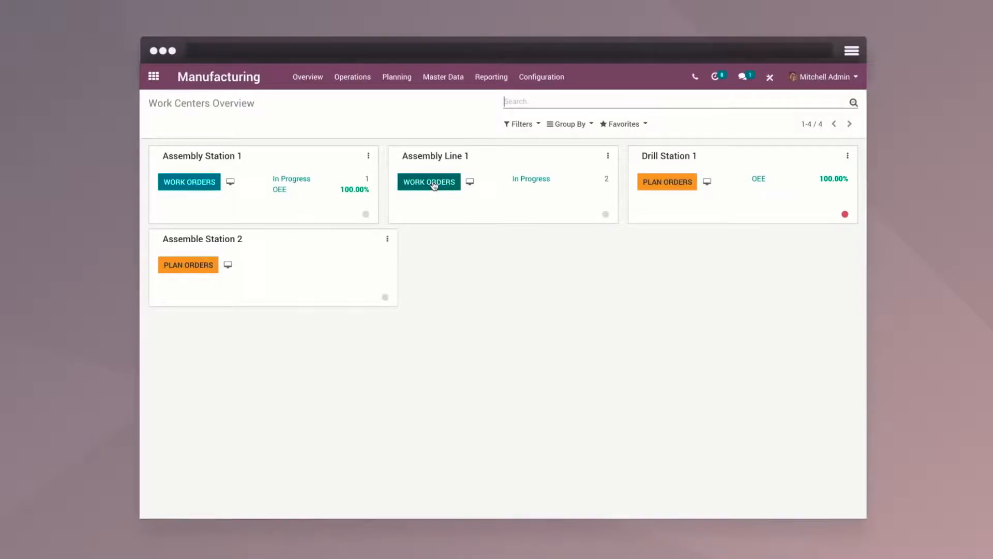
# Take the caliper measurement (32.35 degrees) on the Assembly Line 1 Table (MTO) work order
pyautogui.click(428, 182)
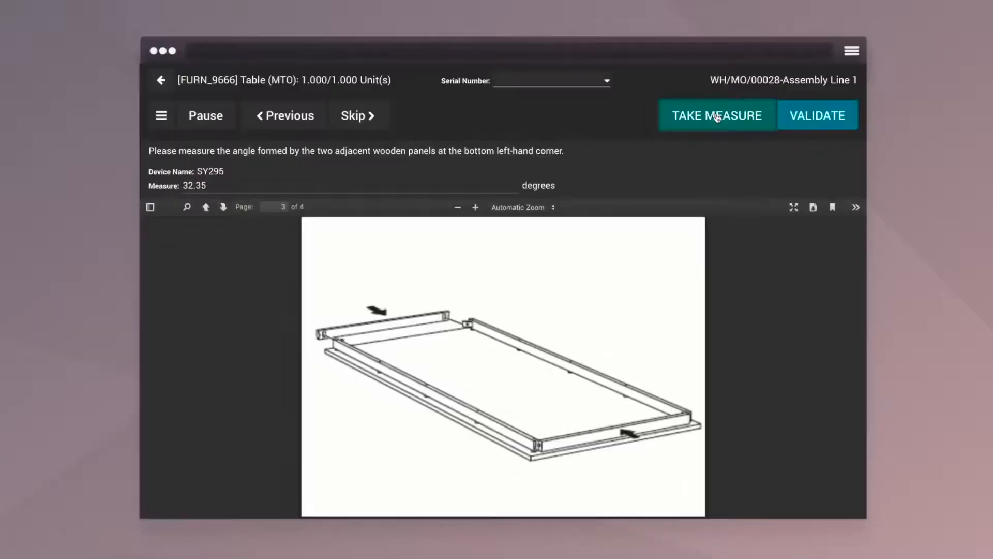
pyautogui.click(716, 114)
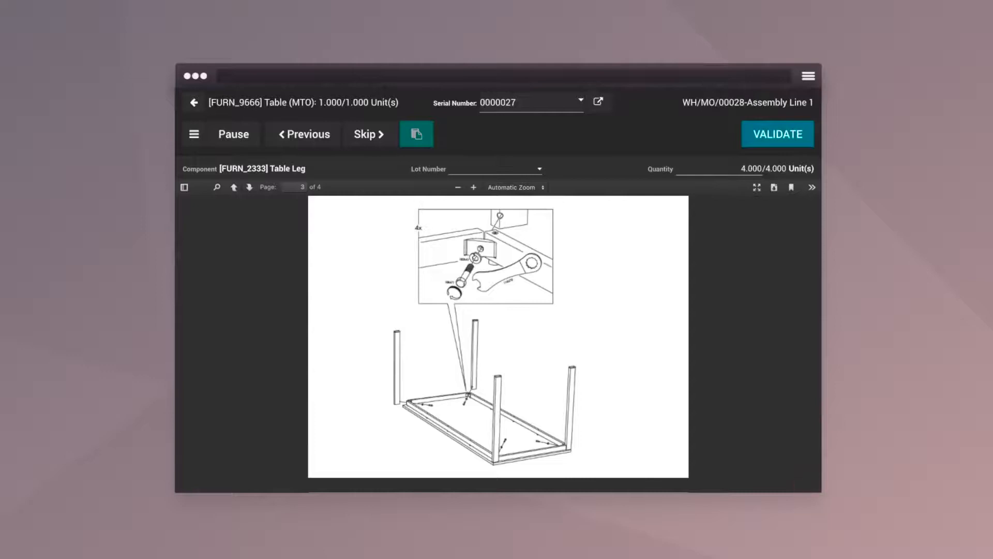
# Validate the Table Leg step and print the labels for serial 0000027
pyautogui.click(777, 133)
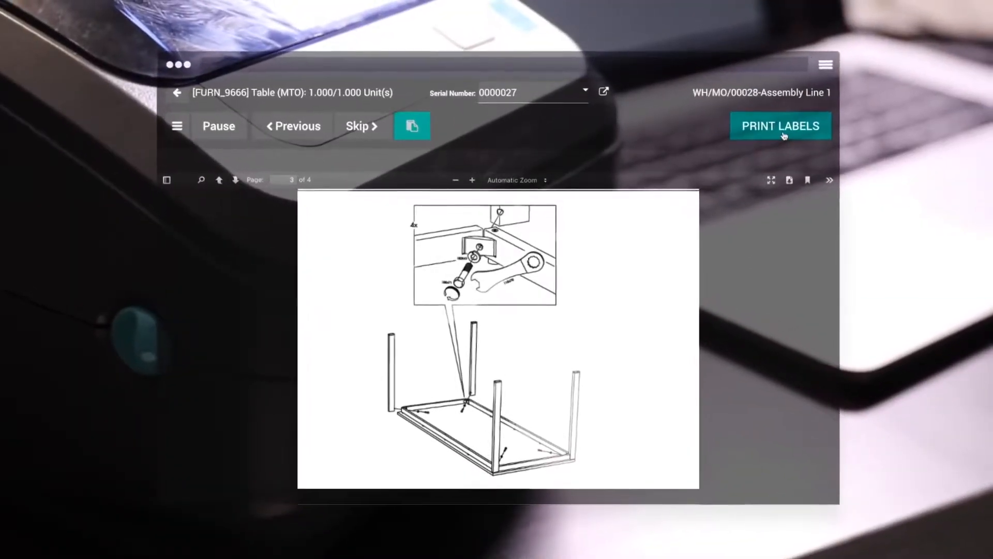
pyautogui.click(780, 125)
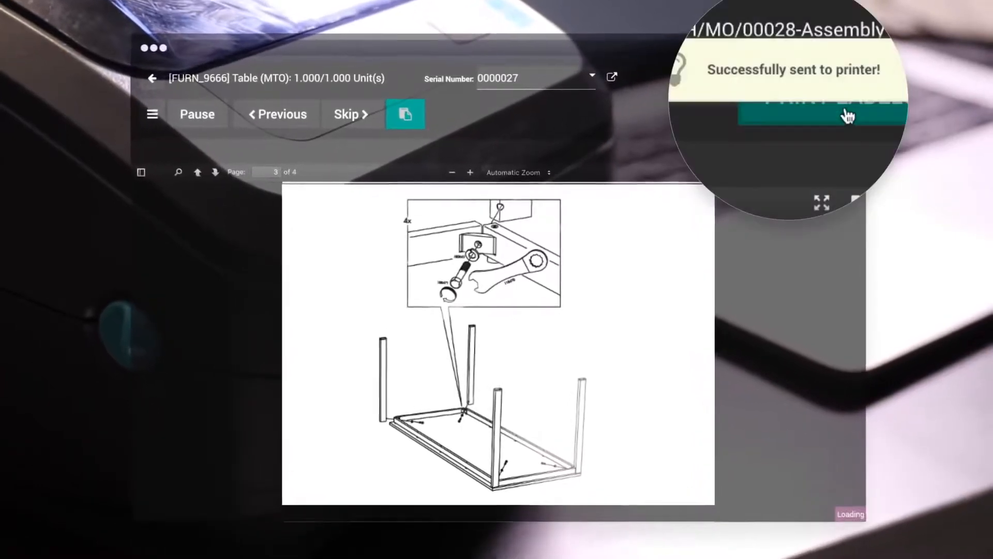